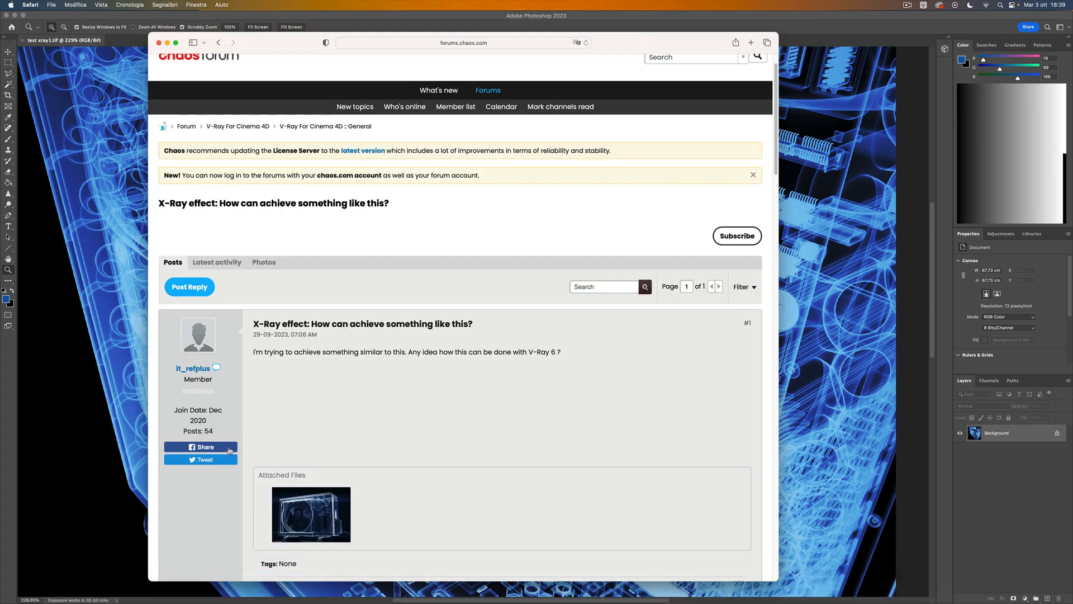
- View the forum post's attached X-ray reference image enlarged, then dismiss it
click(311, 514)
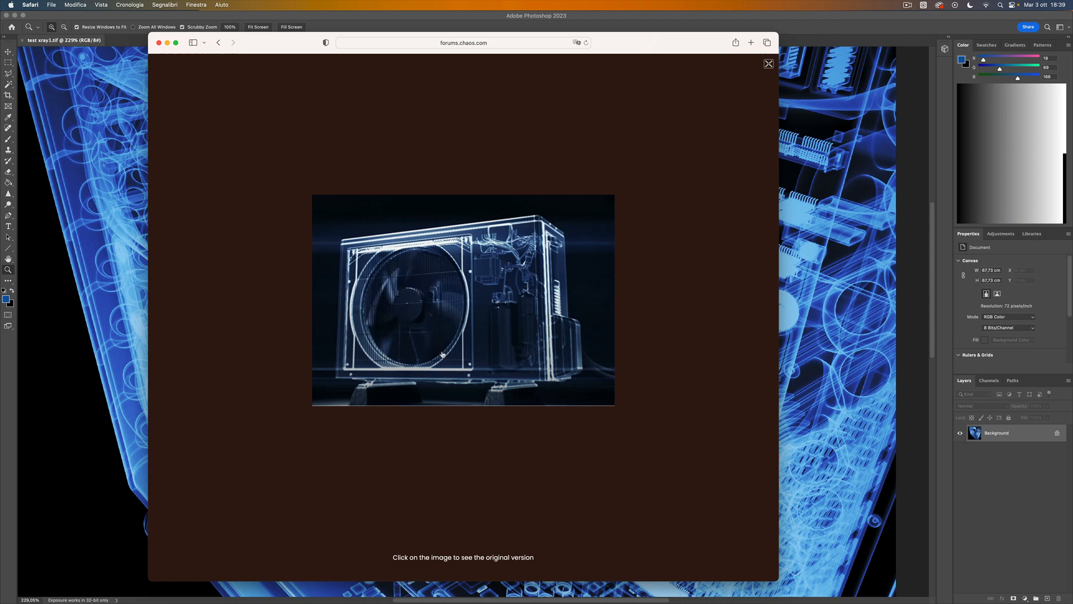
click(768, 64)
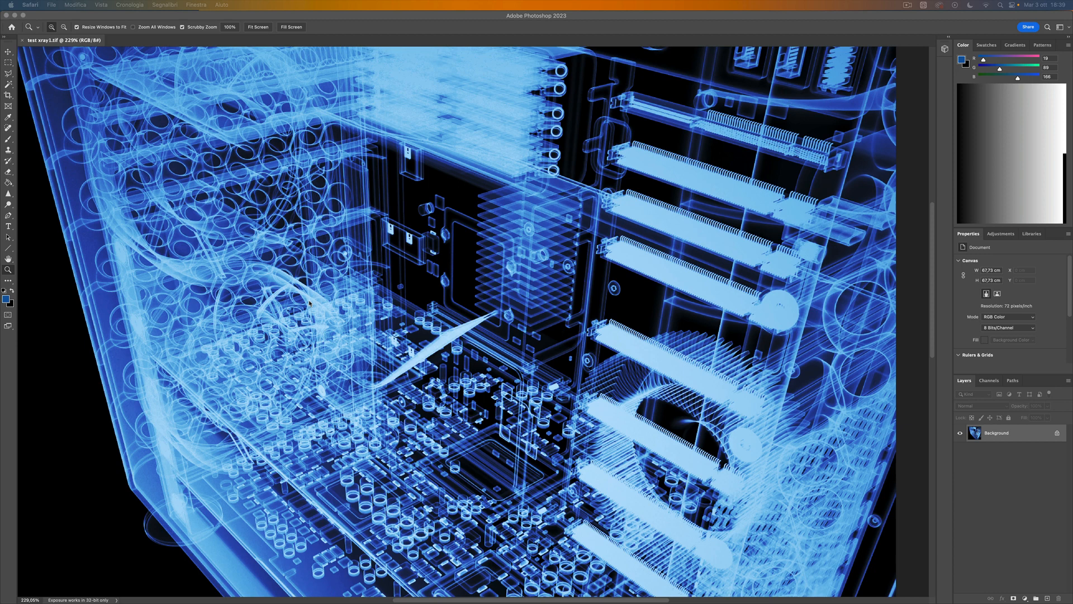
mouse_move(415, 321)
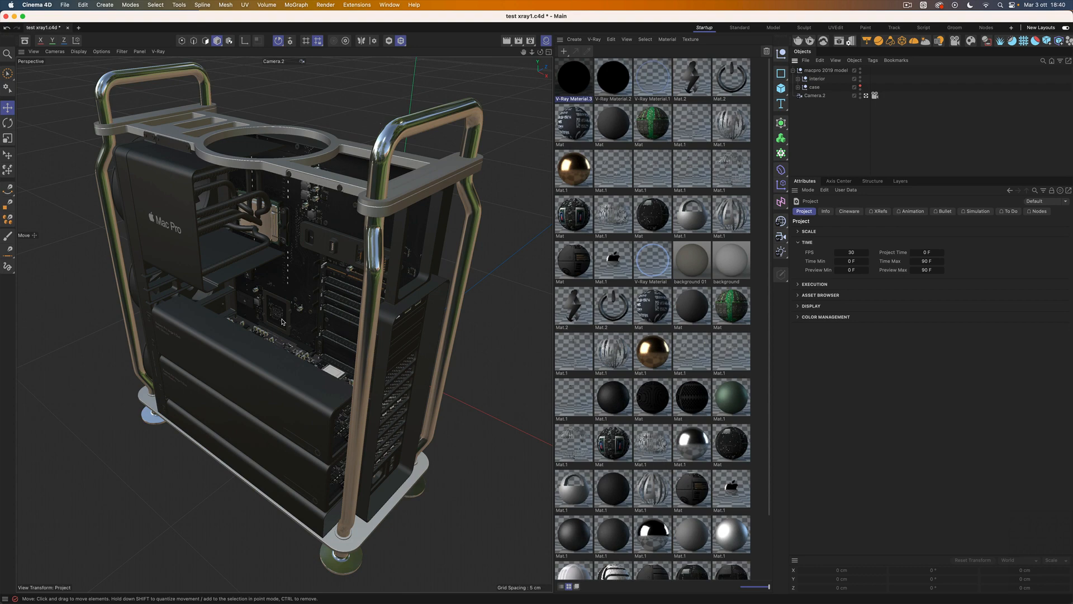
mouse_move(322, 380)
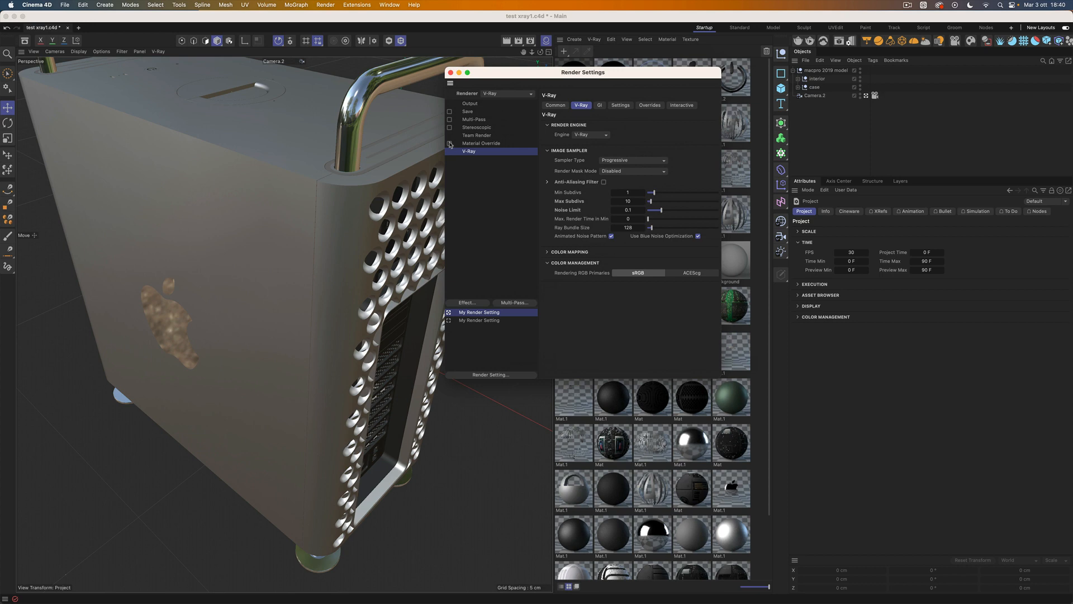
- Enable Material Override in Render Settings with the new V-Ray Material.4 as custom material
click(481, 143)
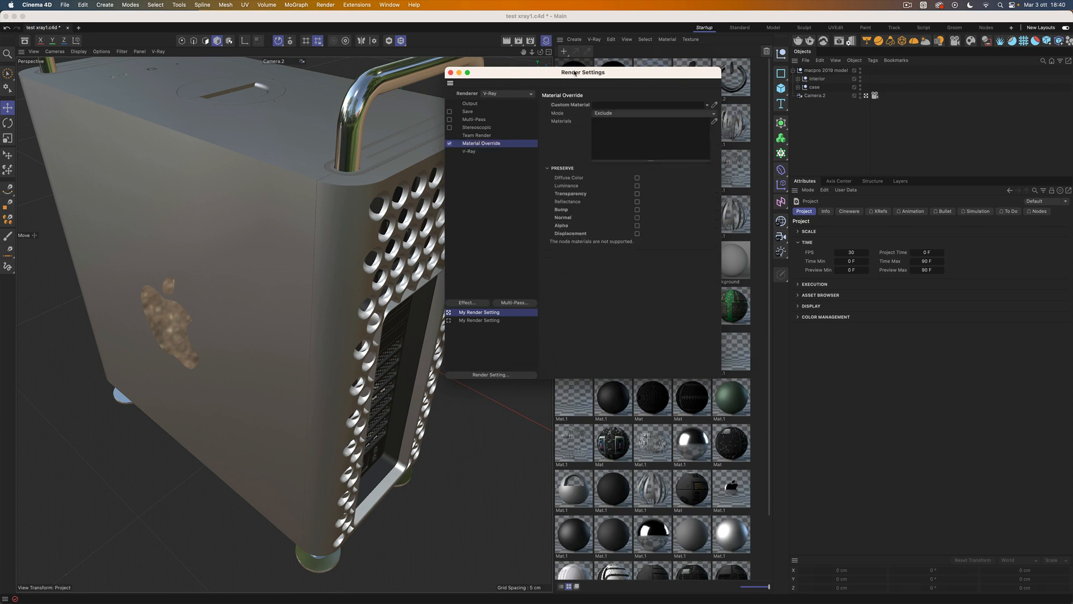
drag(581, 71, 391, 84)
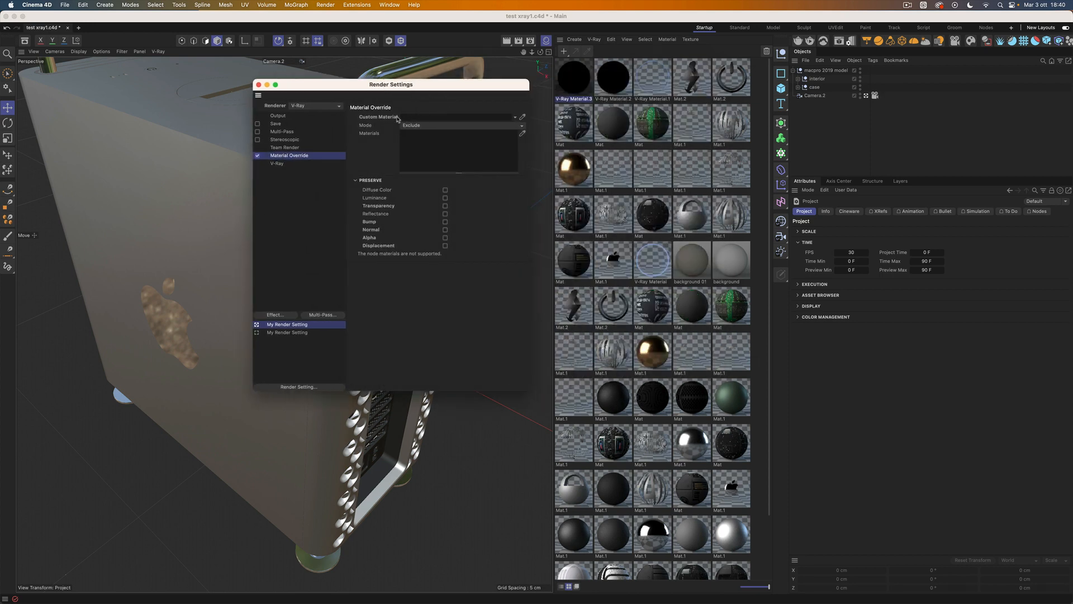
mouse_move(404, 121)
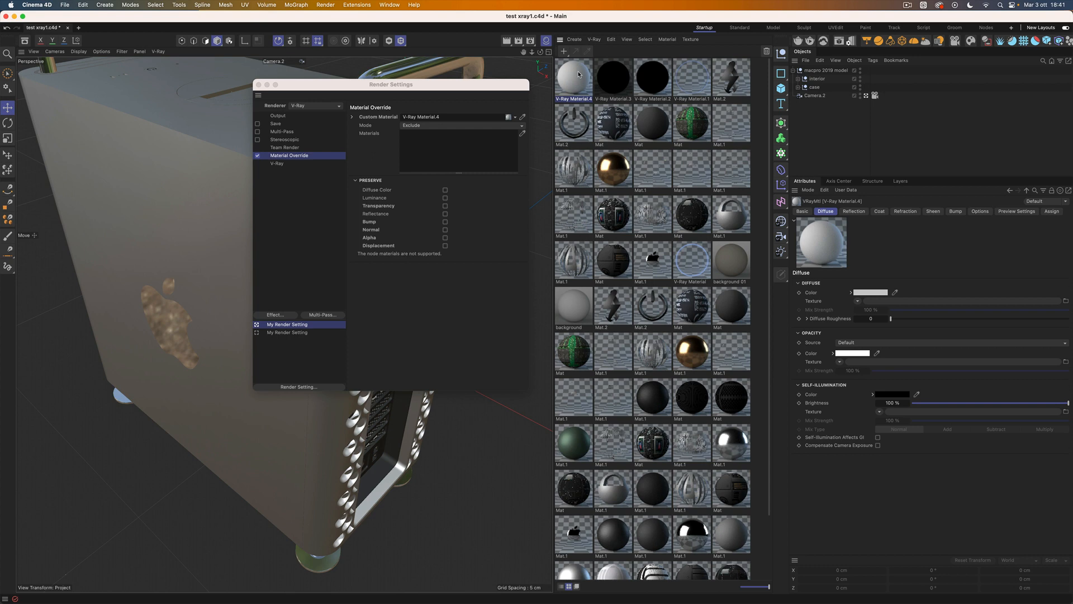
- Check the V-Ray renderer preferences and close the preferences window
click(37, 5)
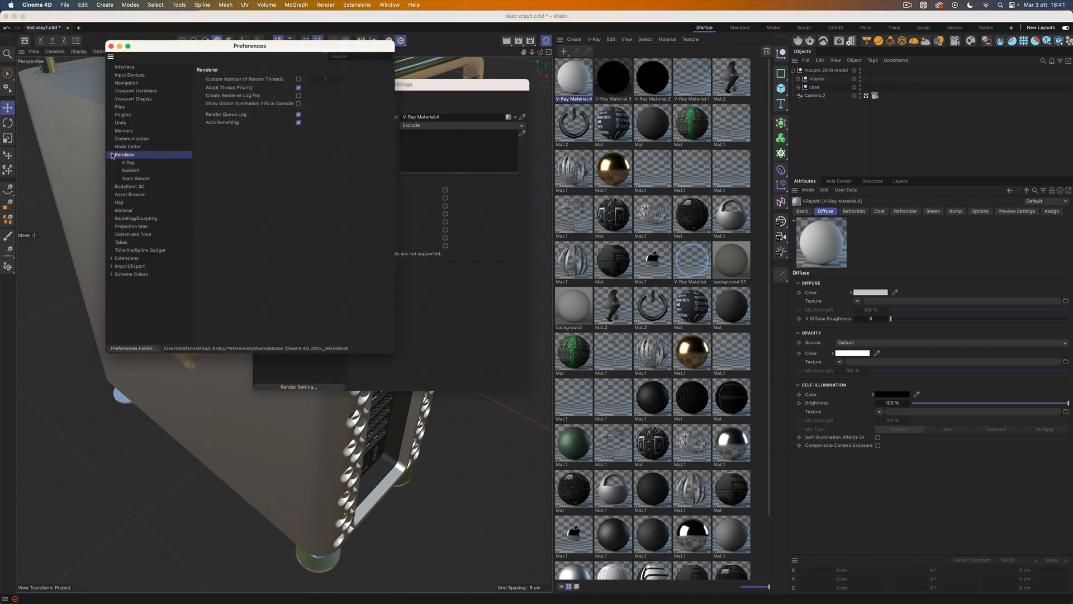
click(128, 162)
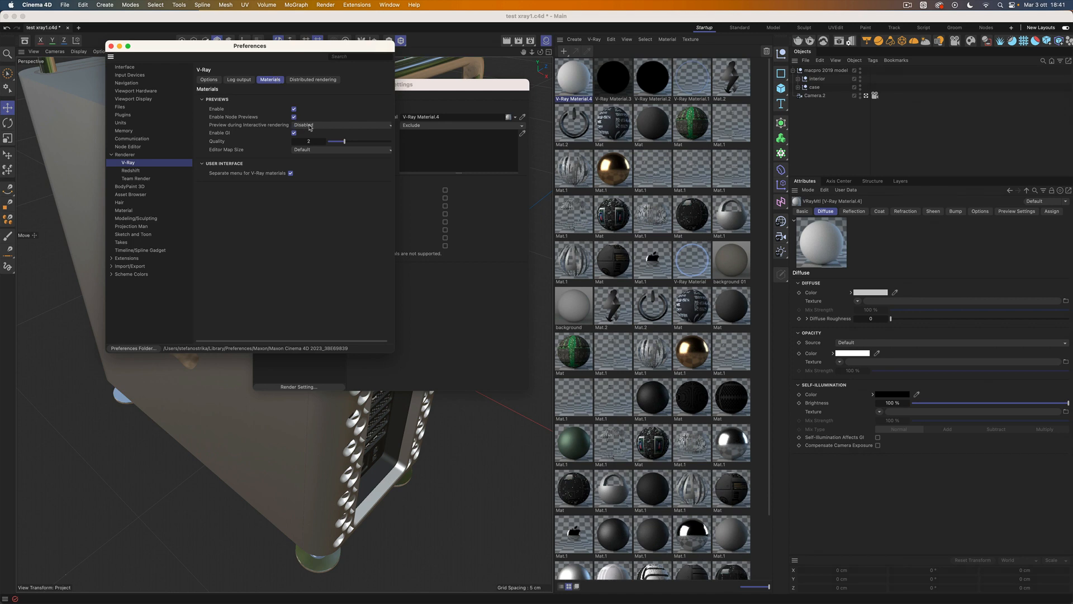
click(158, 51)
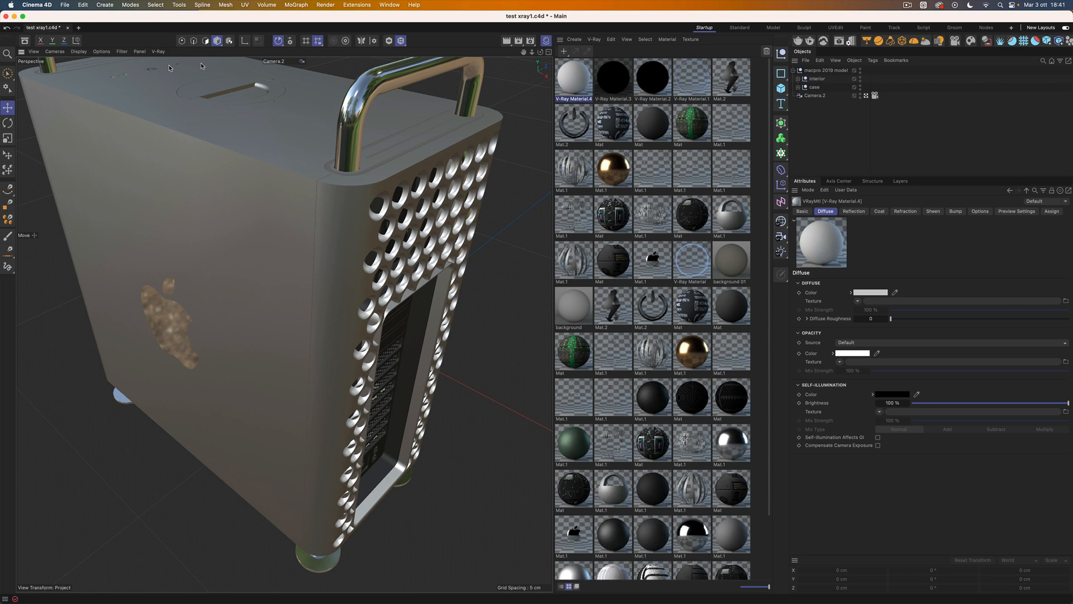
- Start the V-Ray interactive render and set a blue self-illumination compensating camera exposure
click(890, 395)
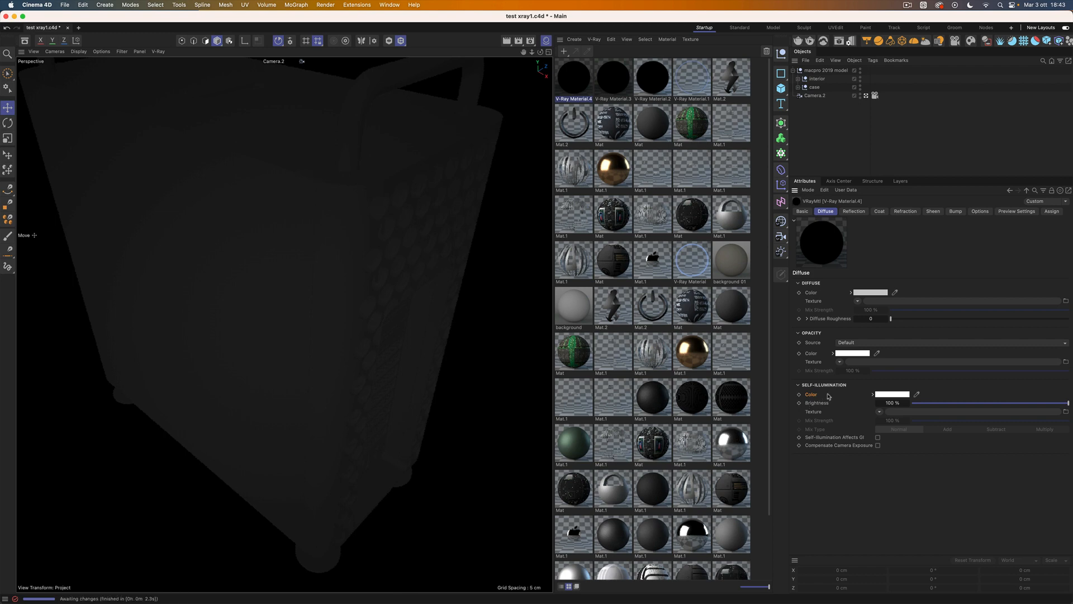
right_click(812, 394)
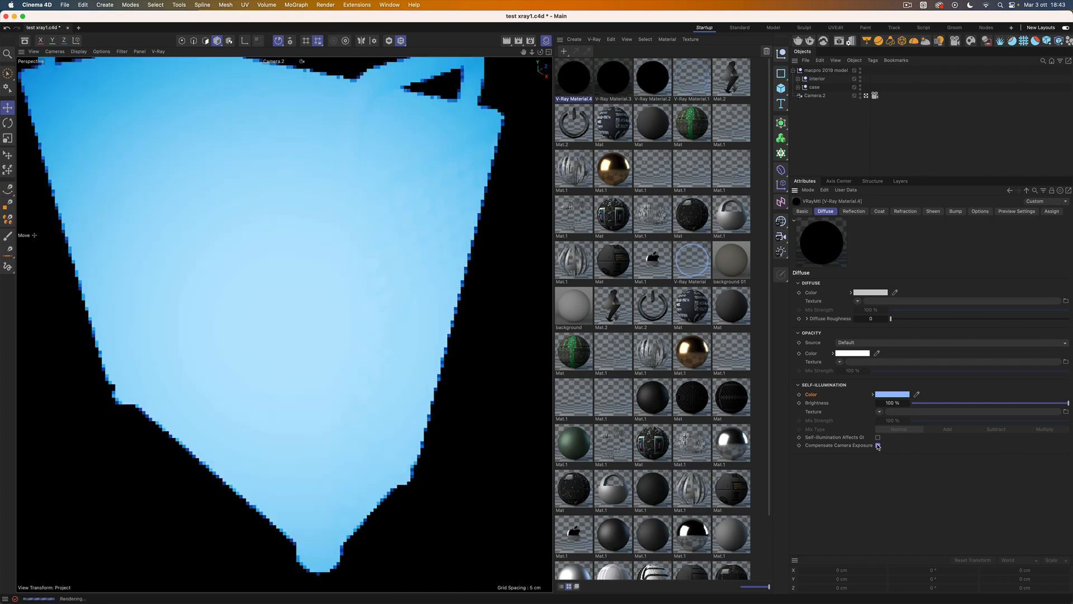
click(879, 445)
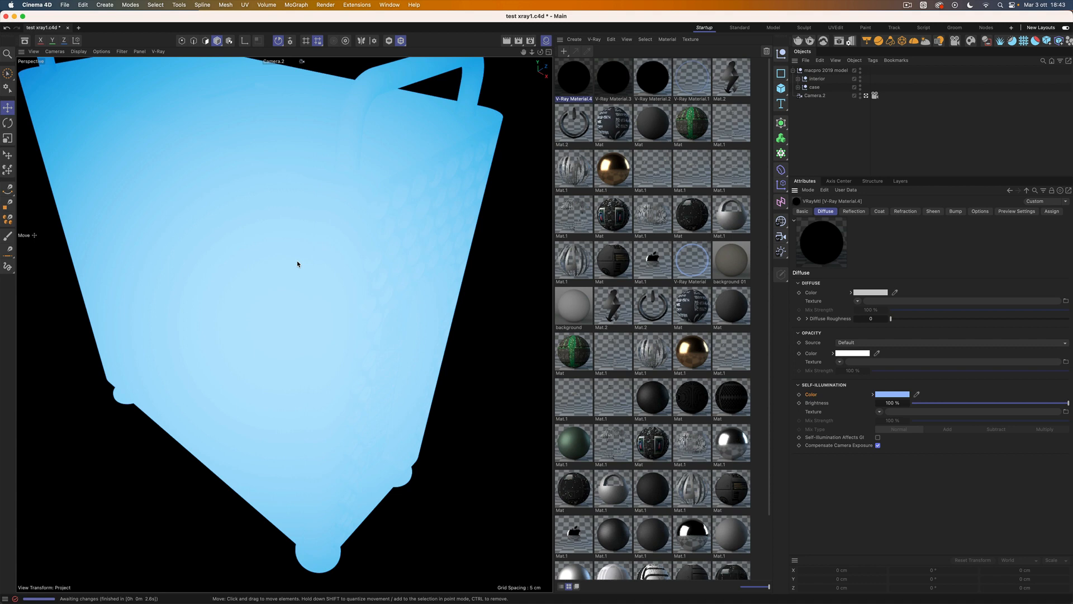
mouse_move(927, 421)
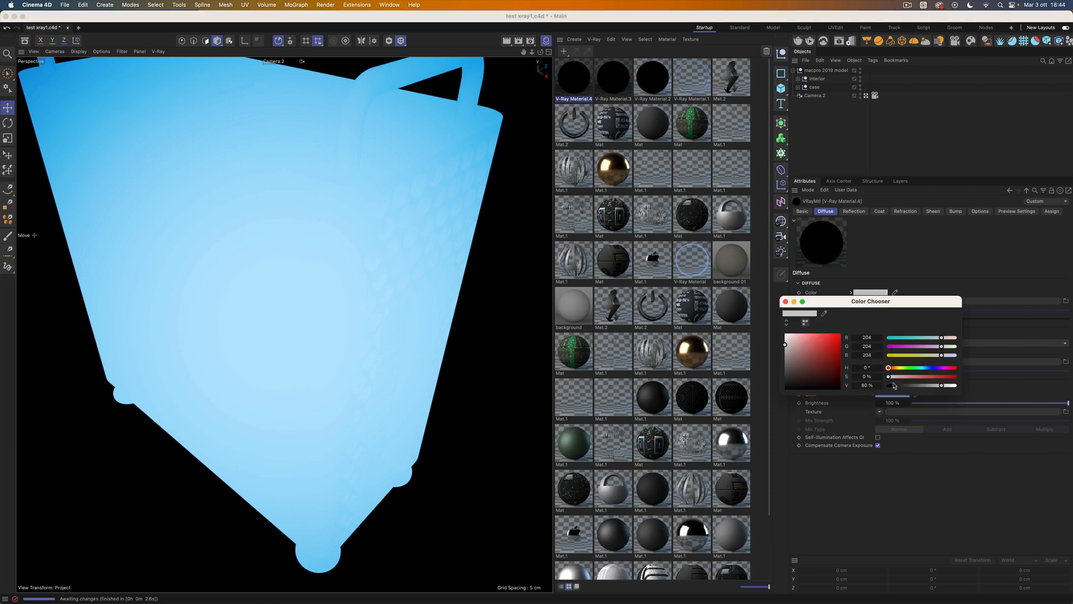
- Set the diffuse colour to black and reach the opacity texture's shader choices
click(786, 300)
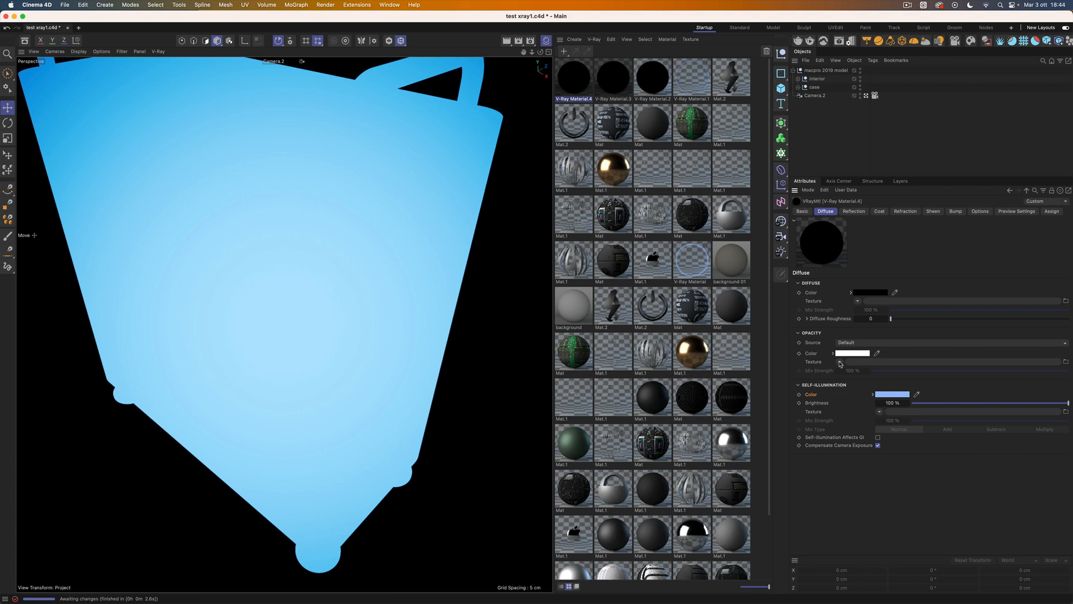
click(840, 361)
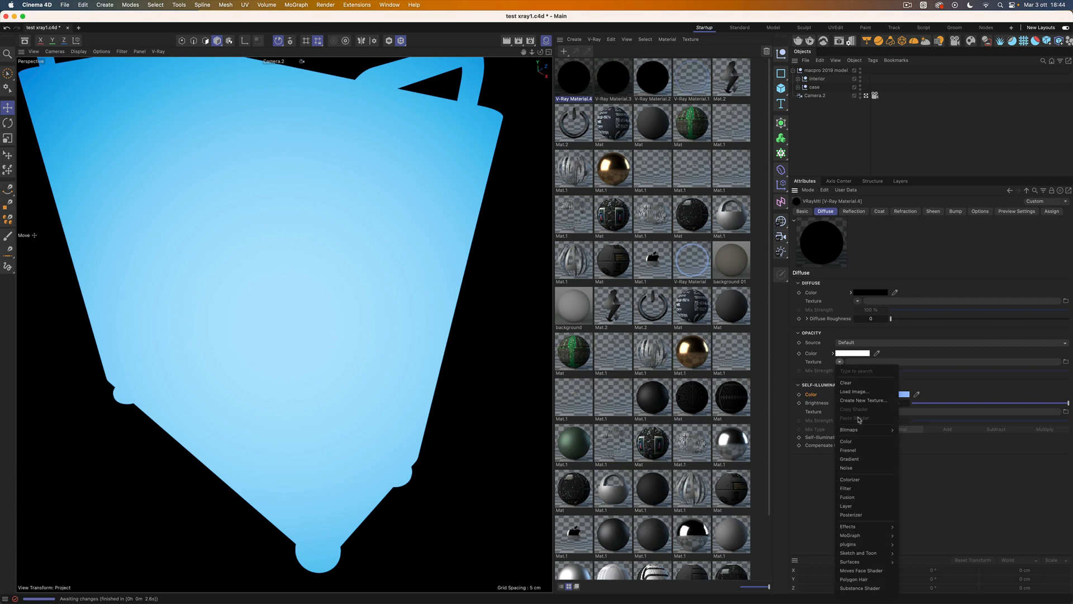
mouse_move(931, 555)
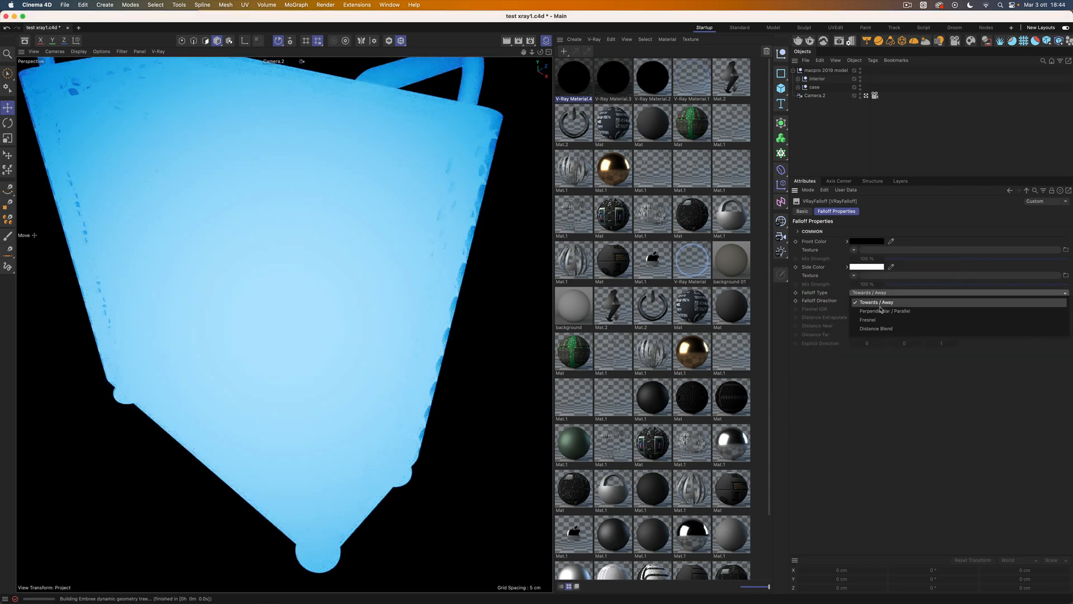
- Set the VRayFalloff opacity shader's falloff type to Perpendicular / Parallel
click(883, 311)
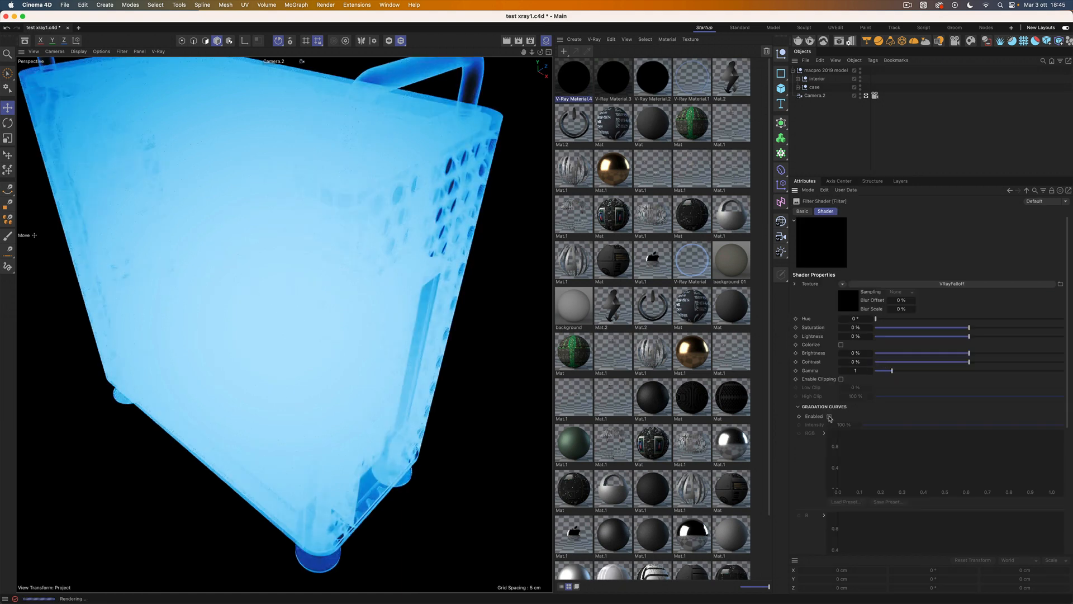
- Enable gradation curves on the filter shader and drag the RGB curve into a steep S-shape
click(827, 416)
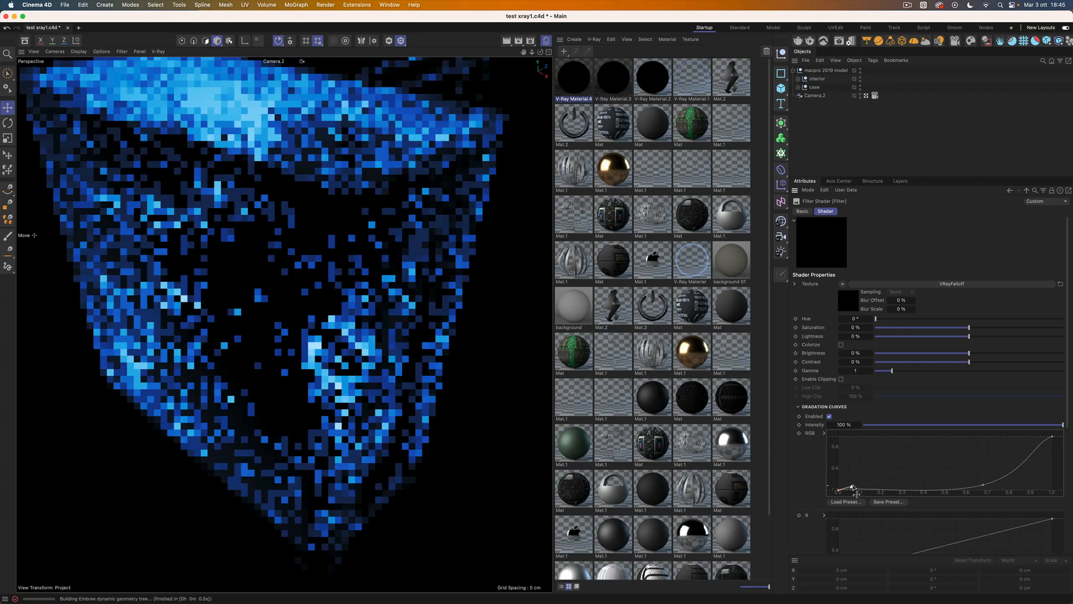
drag(851, 490, 1048, 442)
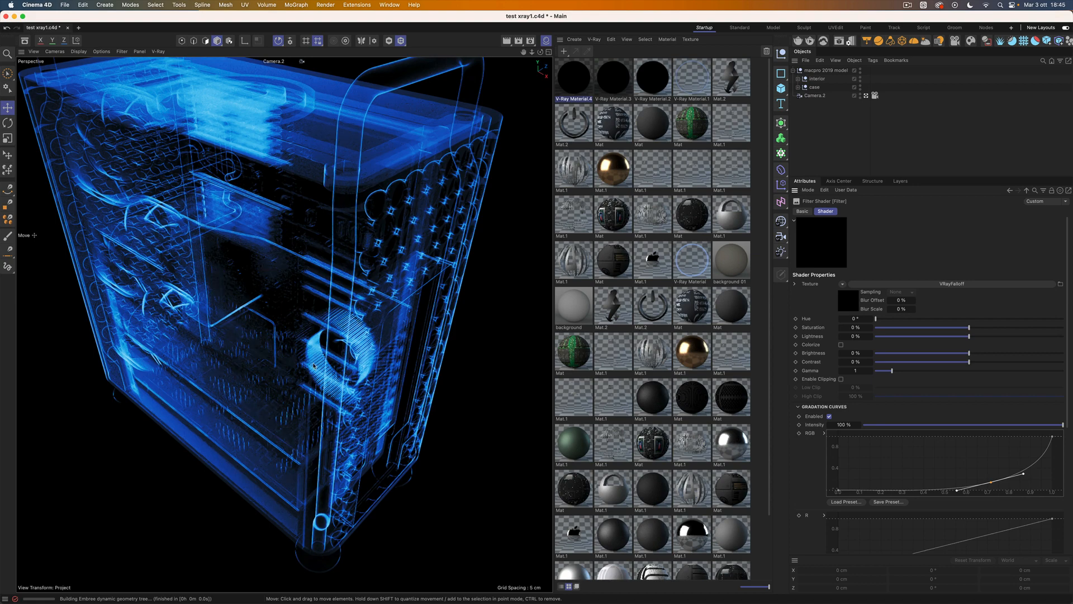
mouse_move(325, 302)
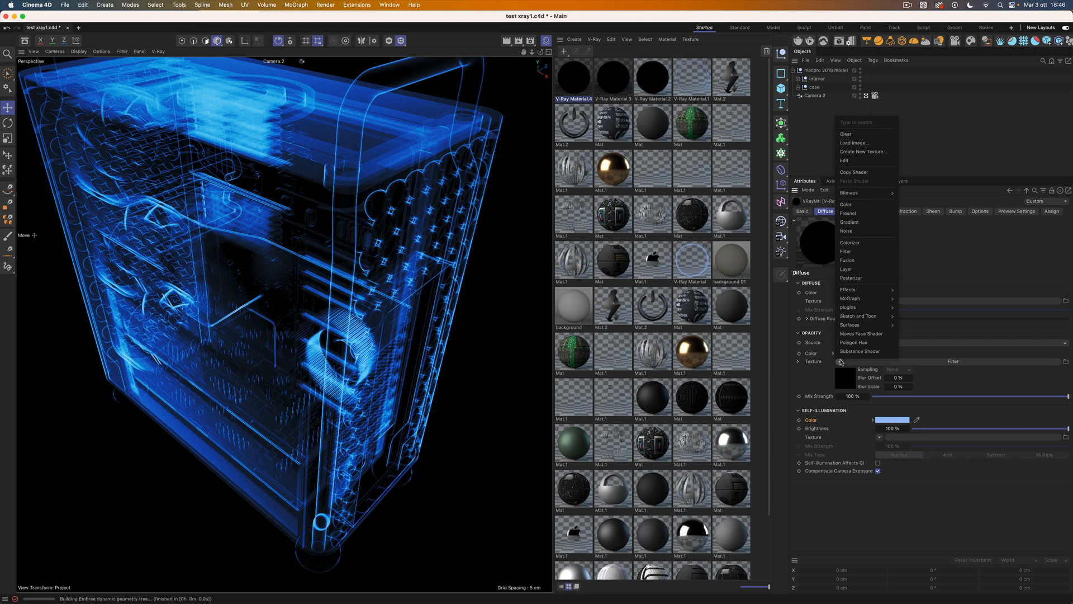
- Convert the opacity texture to a layer shader and add a VRayCurvature layer above the filter
click(846, 269)
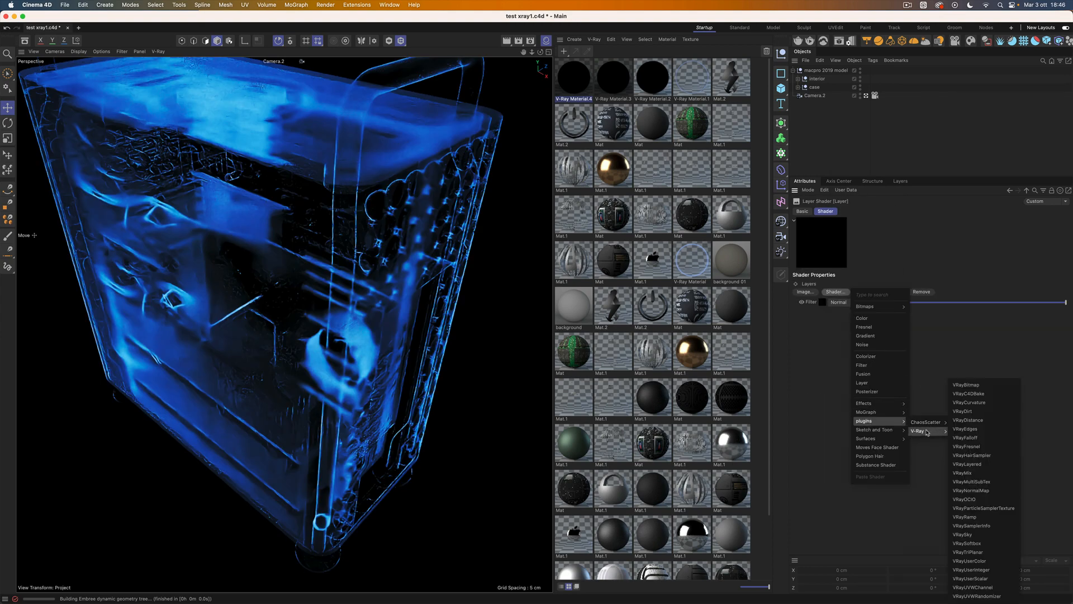
click(971, 402)
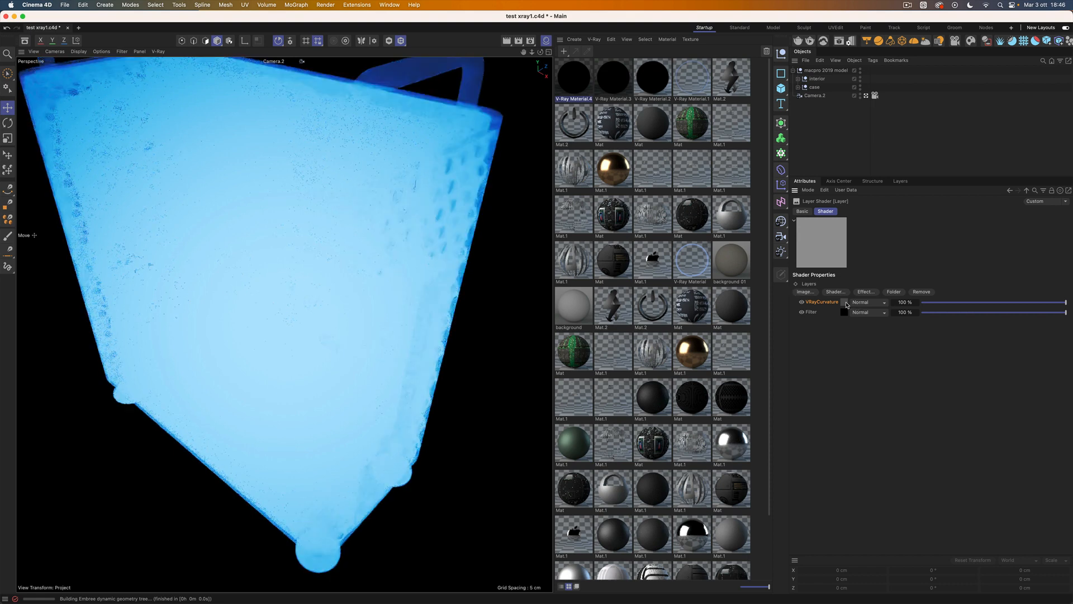
click(821, 302)
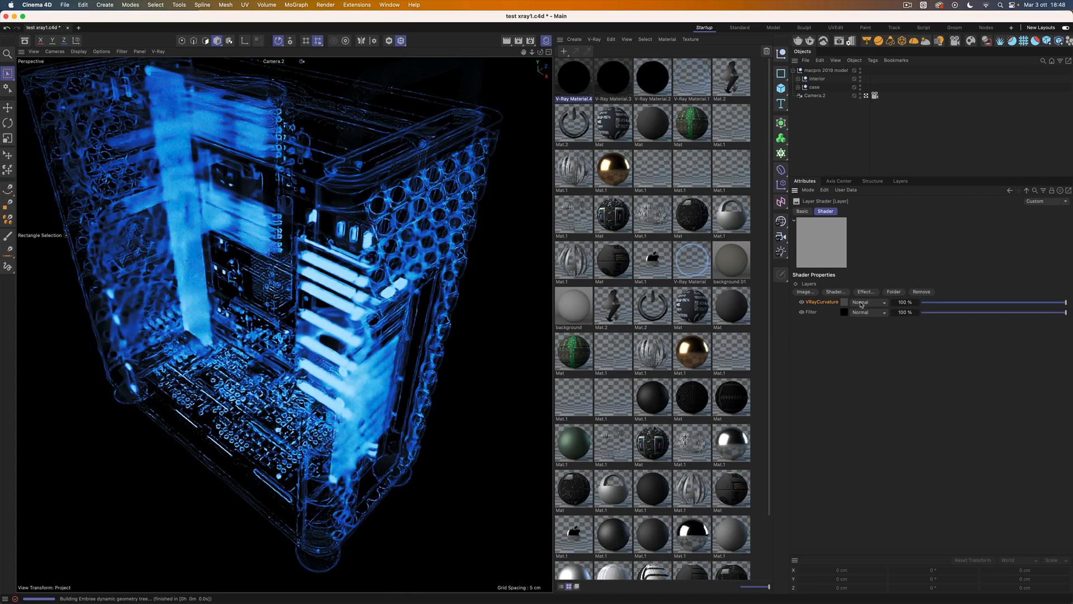
- Change the VRayCurvature layer's blend mode from Normal to Add
click(868, 303)
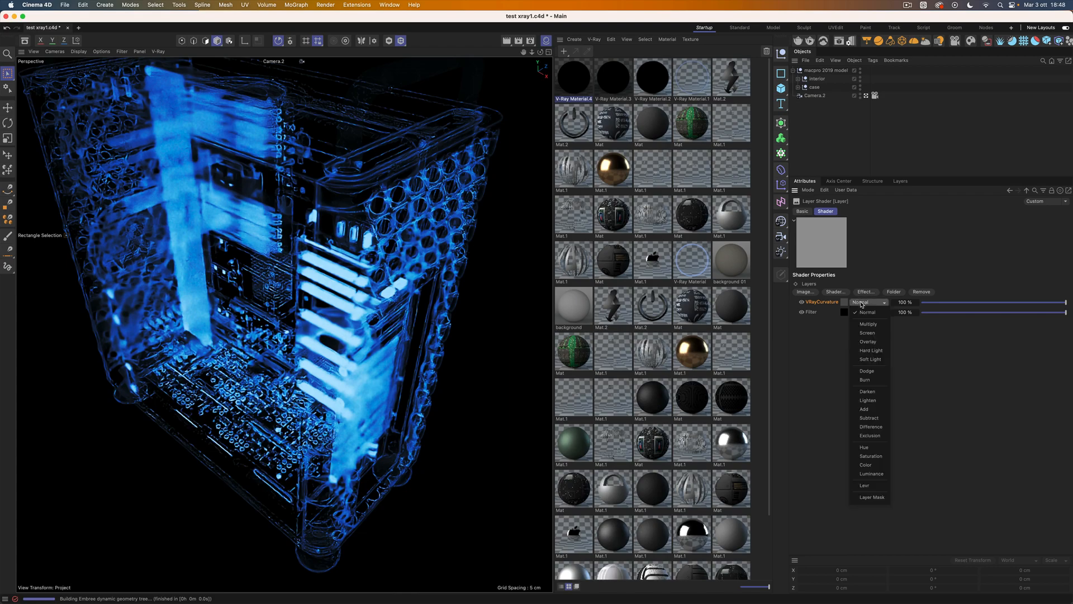
click(864, 409)
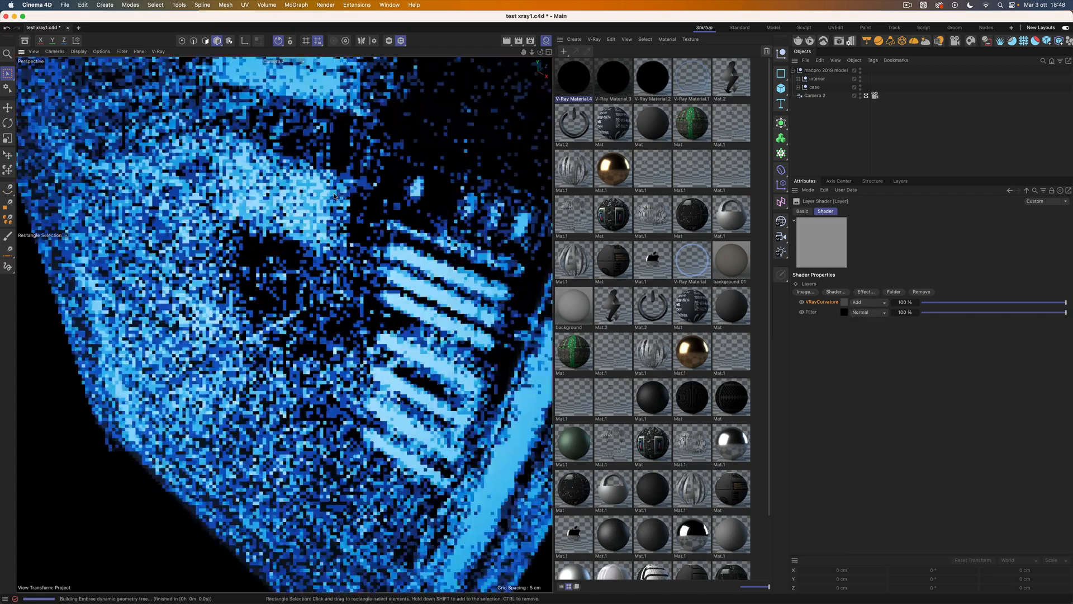